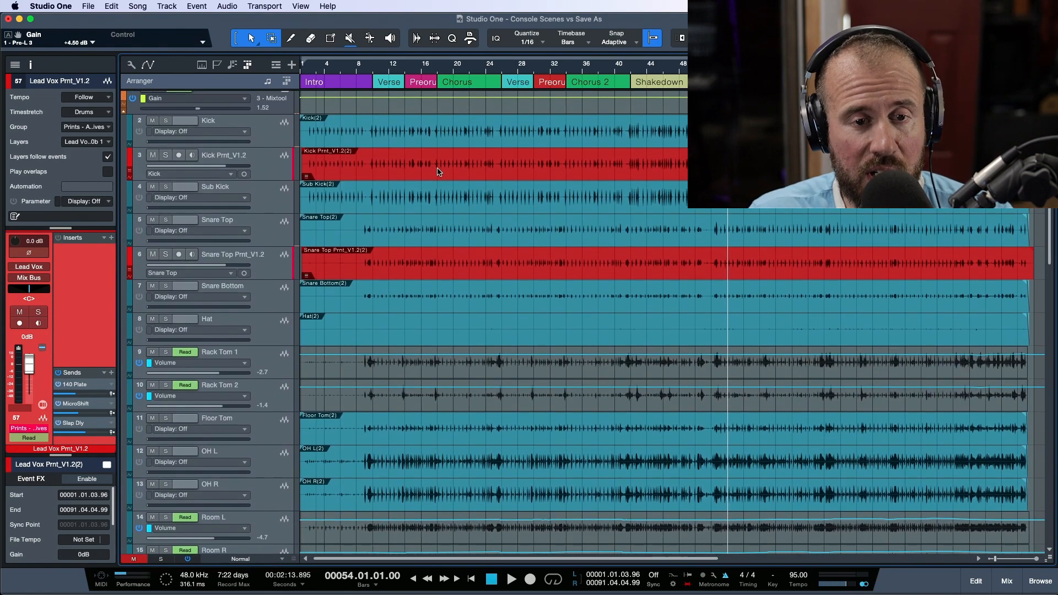
- Select the Kick, Snare Top and Kick Prnt_V1.2 tracks and show the track list
{"action": "left_click", "coordinate": [208, 120]}
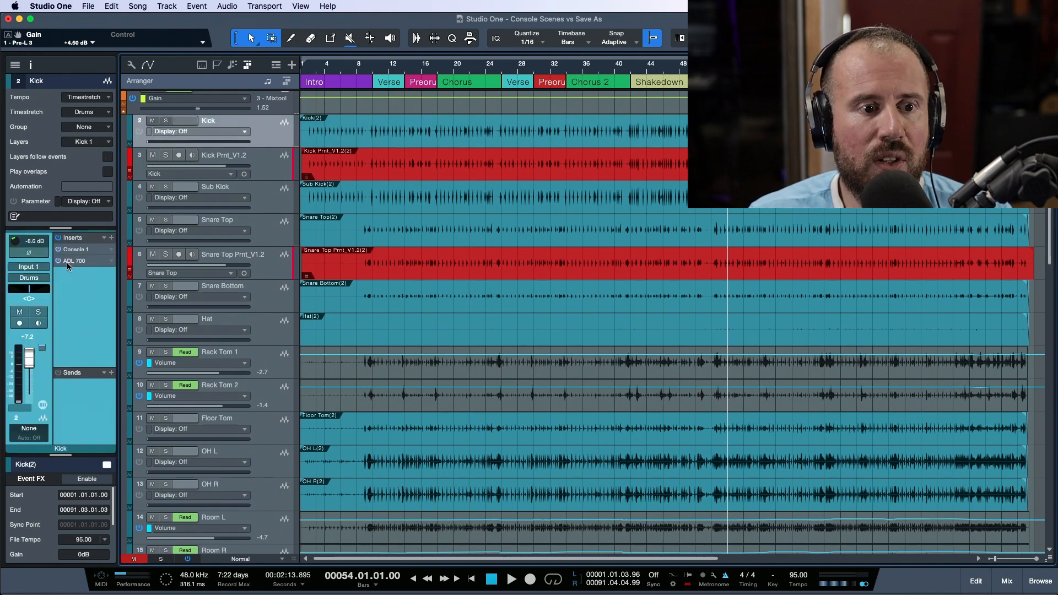
{"action": "left_click", "coordinate": [217, 219]}
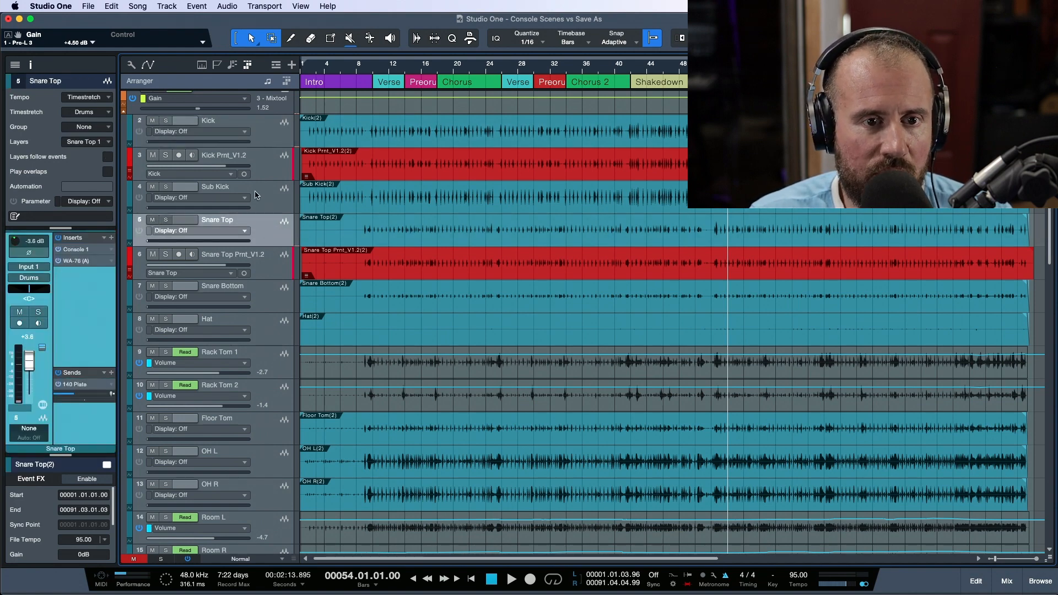
{"action": "left_click", "coordinate": [222, 156]}
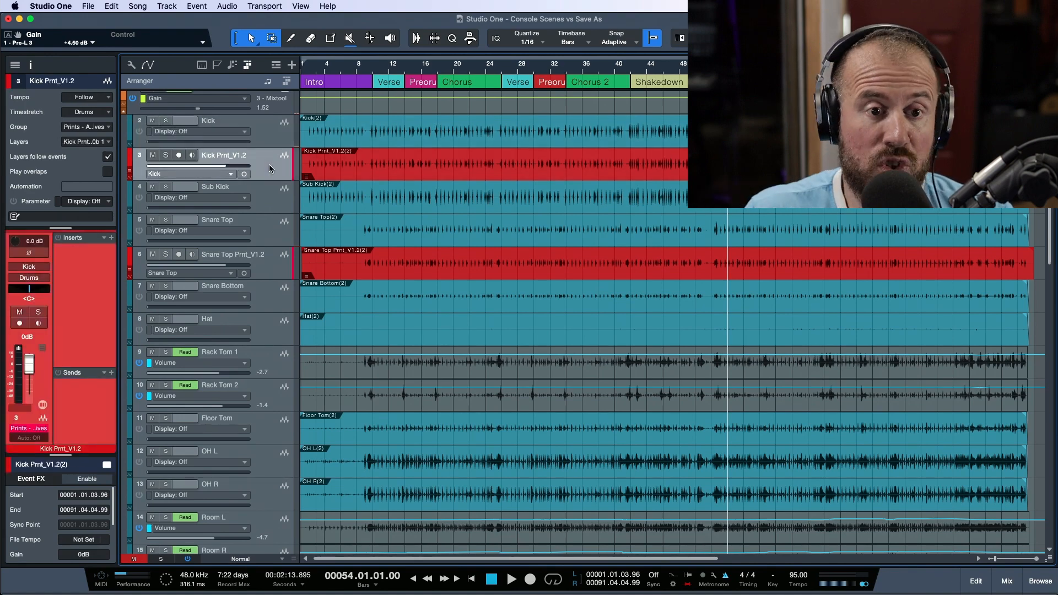
{"action": "scroll", "scroll_direction": "down", "scroll_amount": 3}
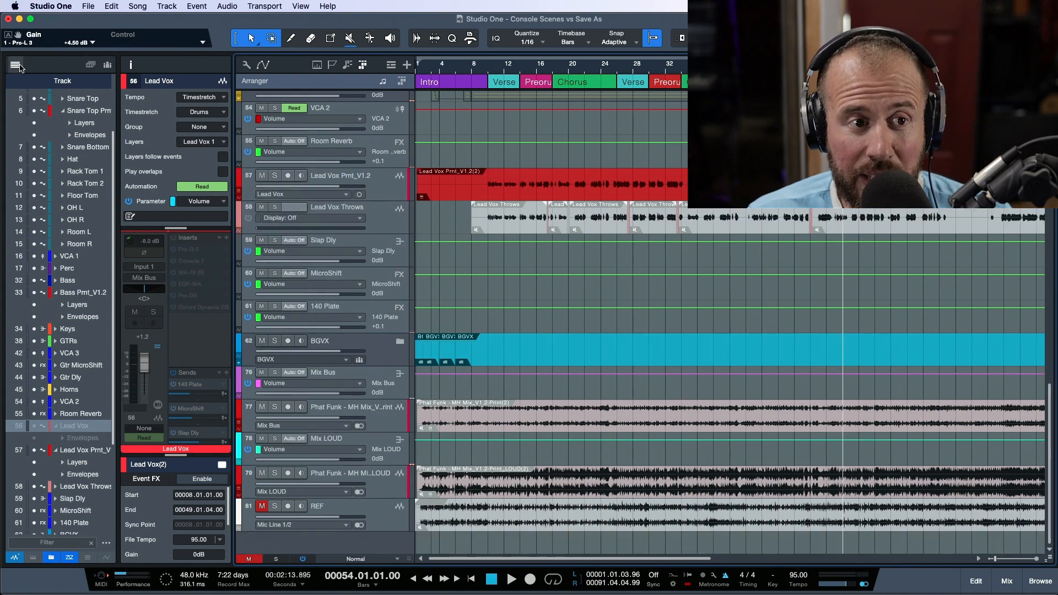
- Hide the track list and select both the original Kick and Snare Top tracks
{"action": "left_click", "coordinate": [17, 64]}
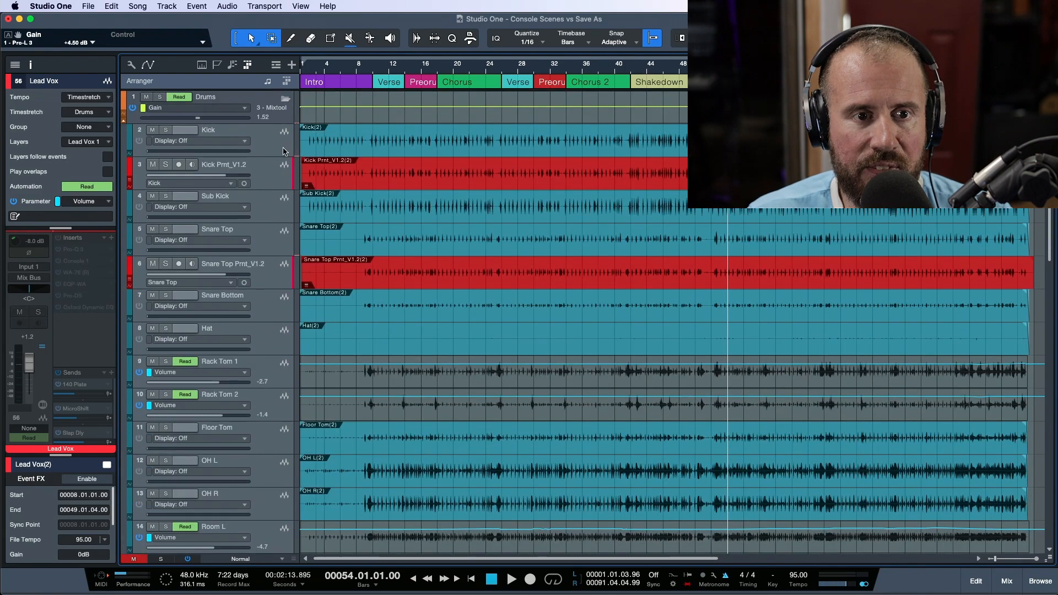
{"action": "left_click", "coordinate": [208, 129]}
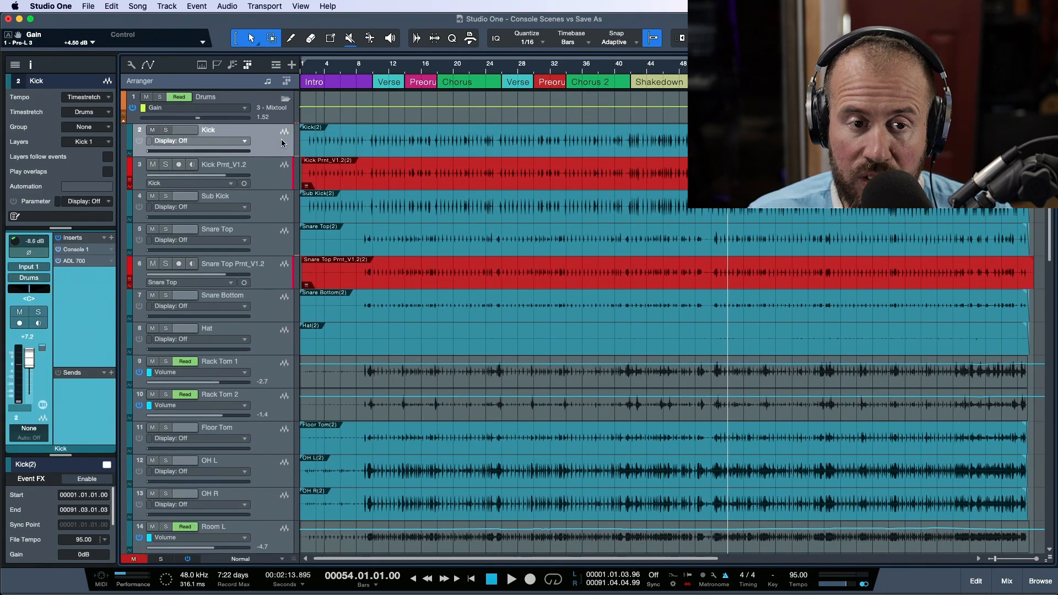
{"action": "scroll", "scroll_direction": "down", "scroll_amount": 3}
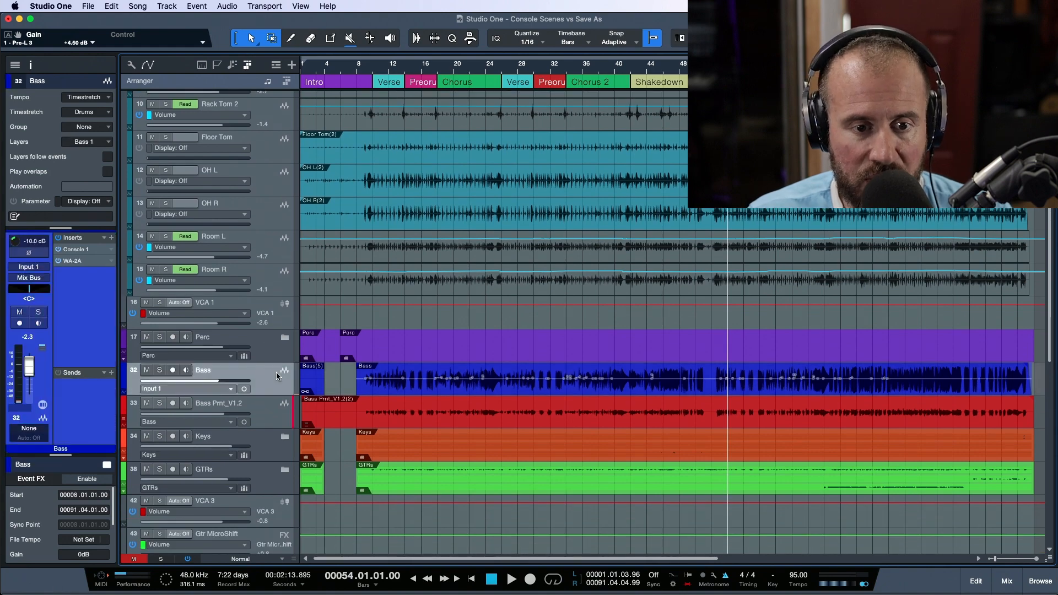
{"action": "mouse_move", "coordinate": [274, 384]}
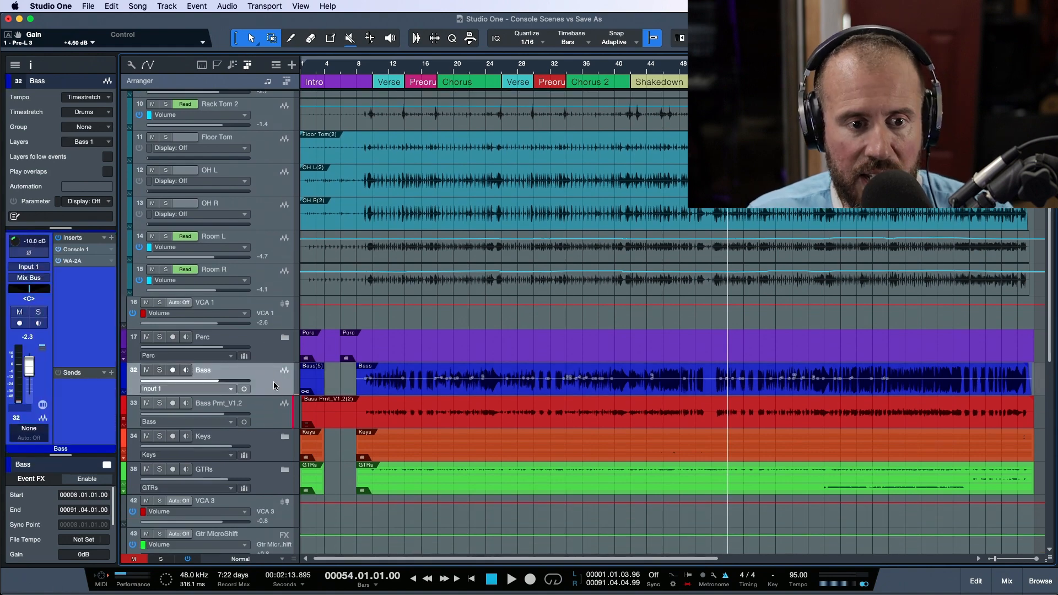
{"action": "scroll", "scroll_direction": "up", "scroll_amount": 3}
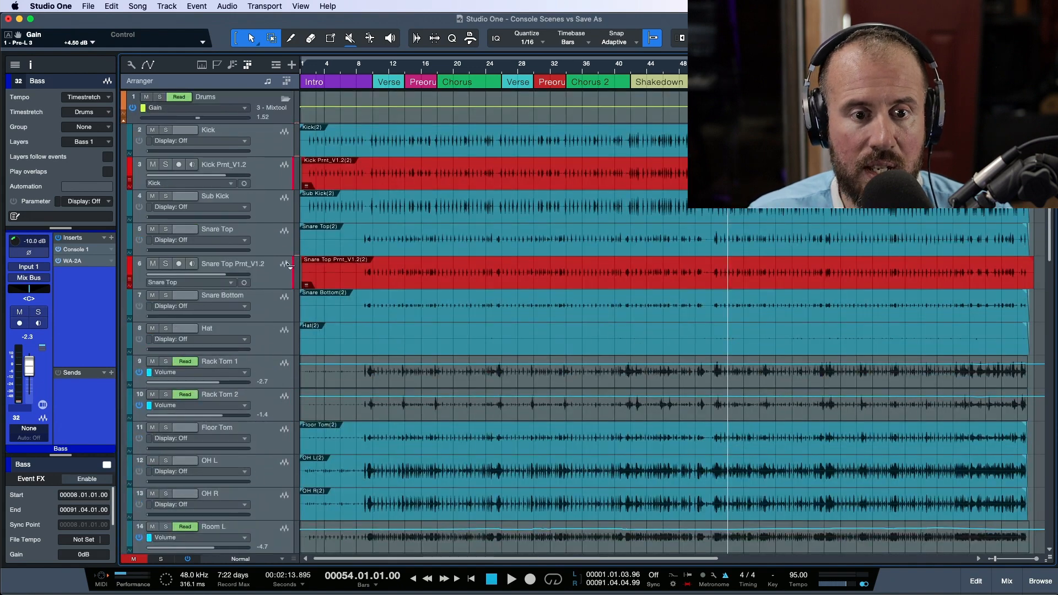
{"action": "left_click", "coordinate": [208, 129]}
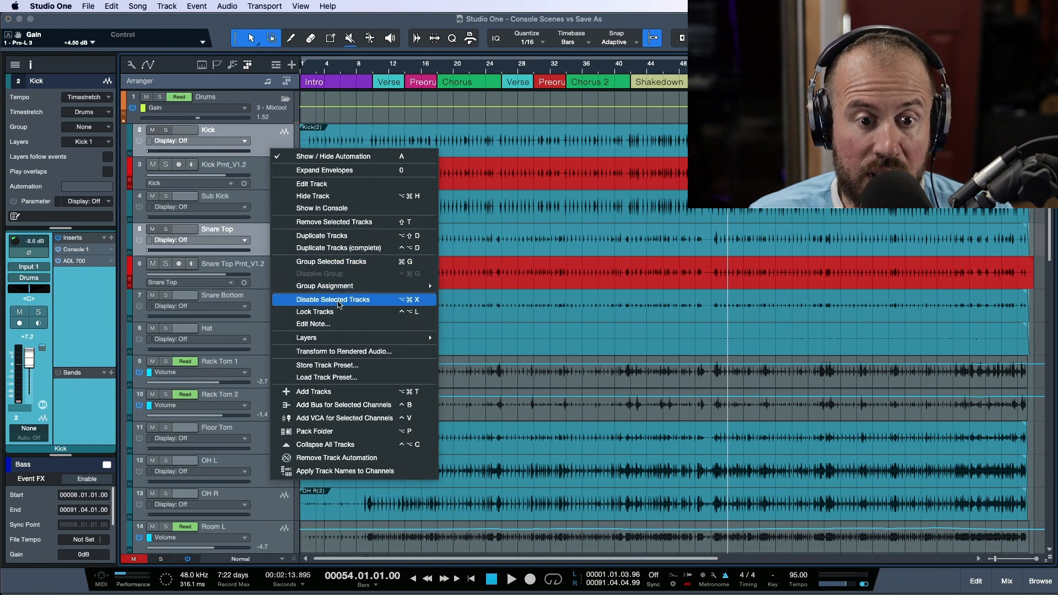
- Disable the original Kick and Snare Top tracks, then select Snare Top Prnt_V1.2
{"action": "left_click", "coordinate": [333, 298]}
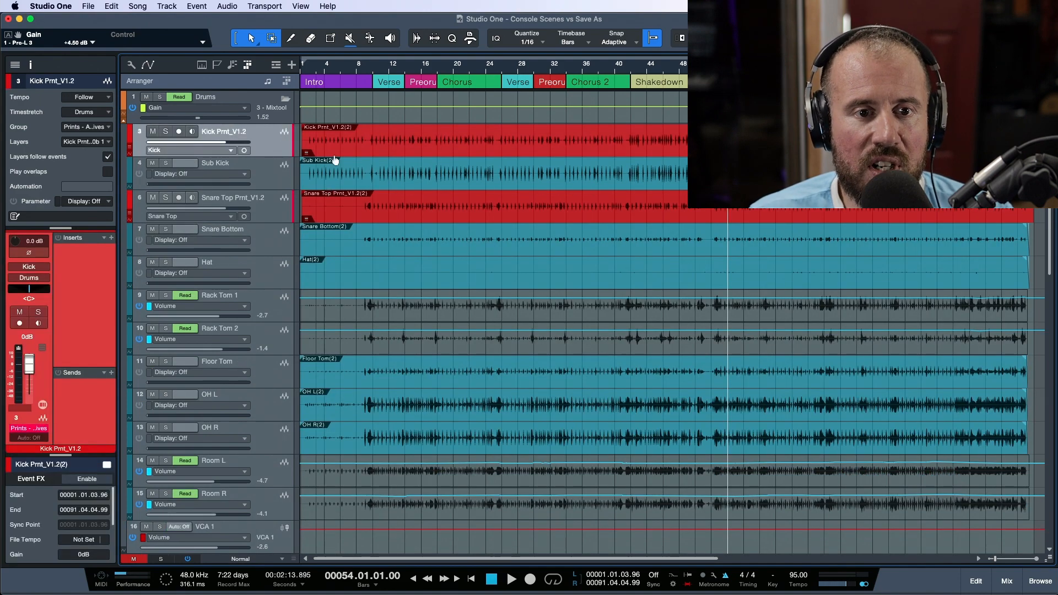
{"action": "left_click", "coordinate": [233, 198]}
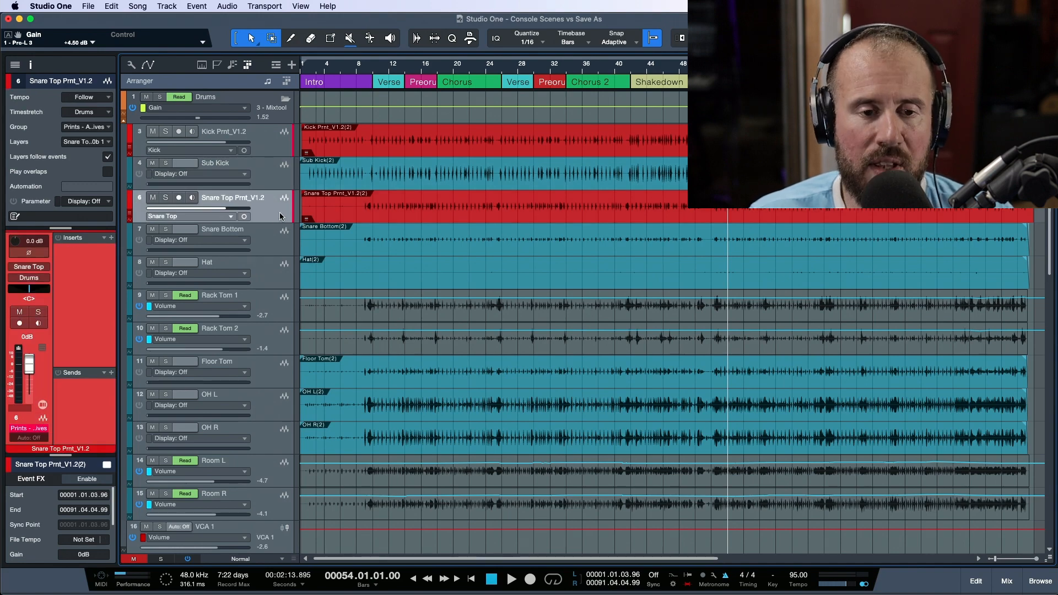
{"action": "scroll", "scroll_direction": "down", "scroll_amount": 3}
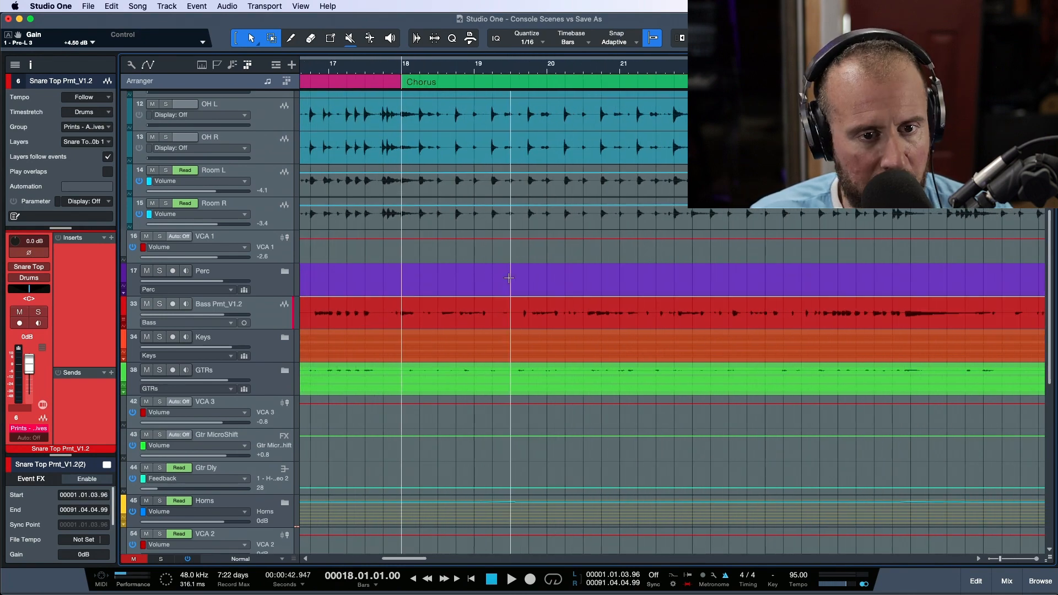
{"action": "left_click", "coordinate": [511, 579]}
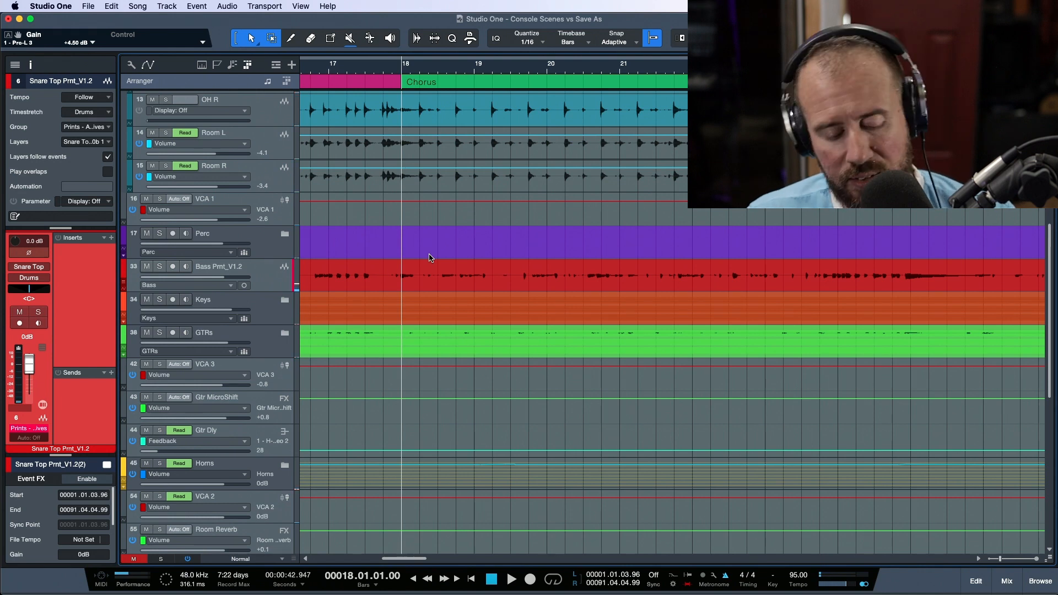
- Open the mixing console showing the drum channels and scene recall options
{"action": "left_click", "coordinate": [1006, 580]}
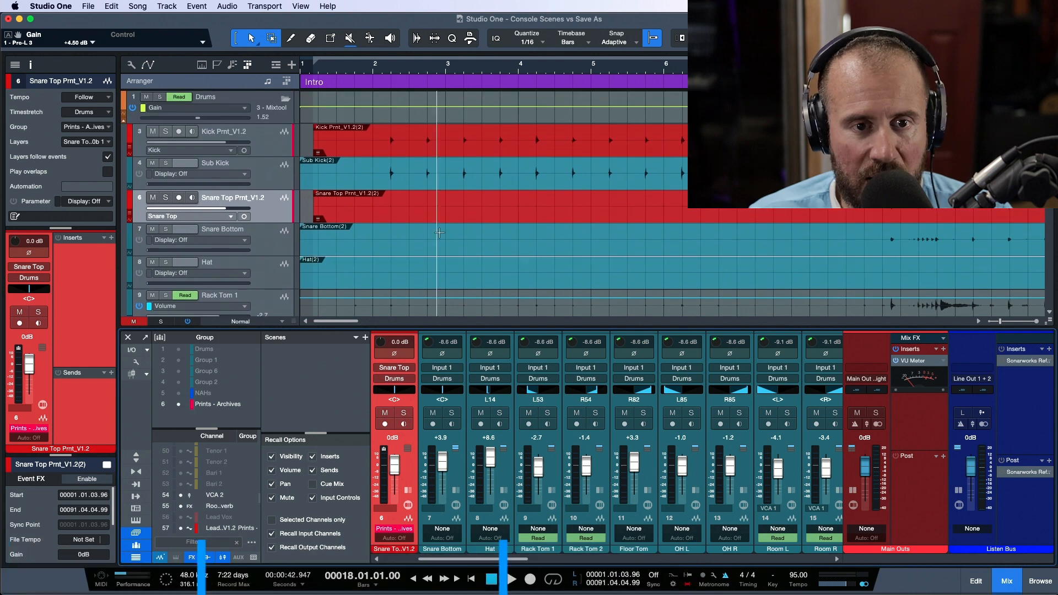
{"action": "mouse_move", "coordinate": [364, 364]}
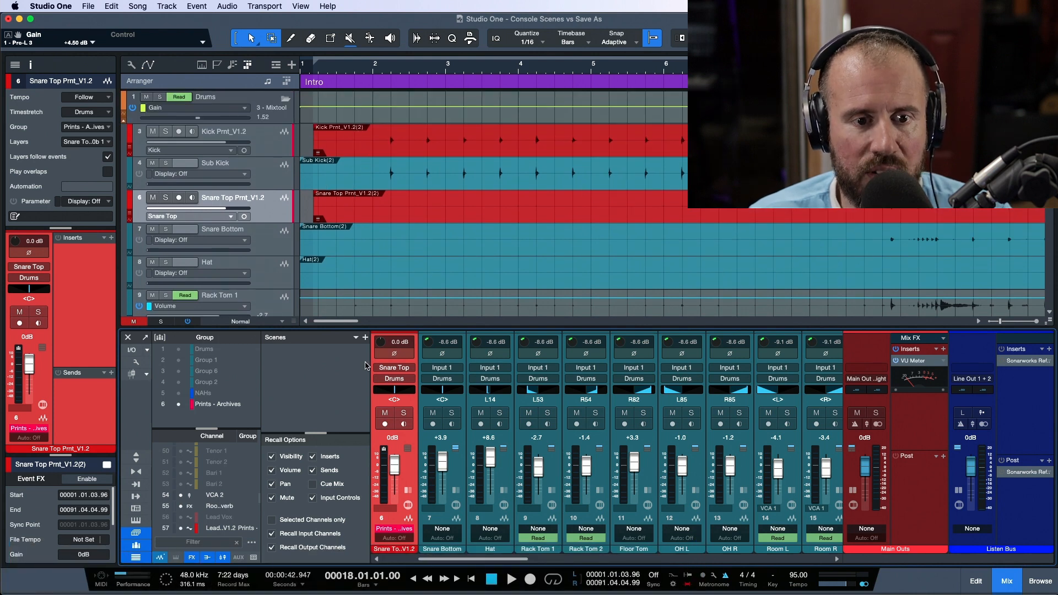
- Add a console scene named 'Mix V1.2' to the Scenes list
{"action": "left_click", "coordinate": [364, 337]}
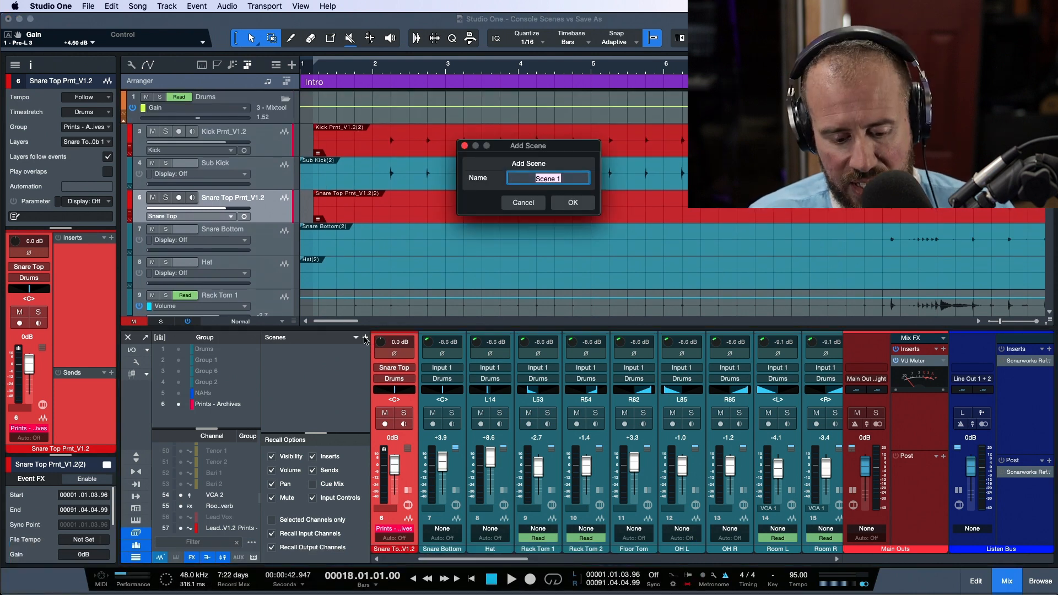
{"action": "type", "text": "Mix V1"}
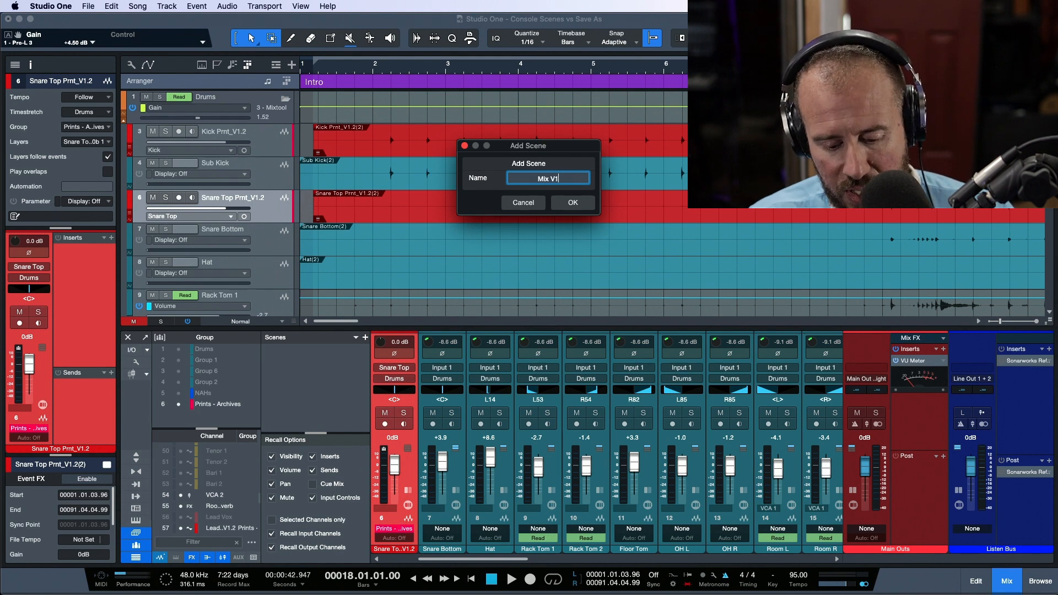
{"action": "left_click", "coordinate": [571, 202]}
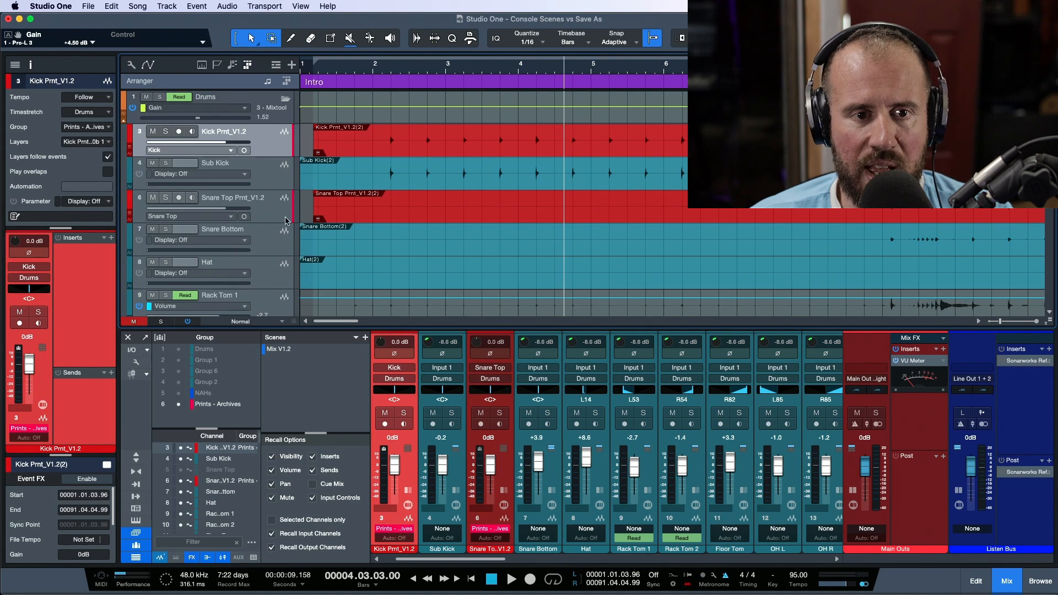
- Set Snare Top Prnt to about -1.8 dB and Bass Prnt to +2.3 dB, and lower the lead vocal slightly
{"action": "left_click", "coordinate": [490, 378]}
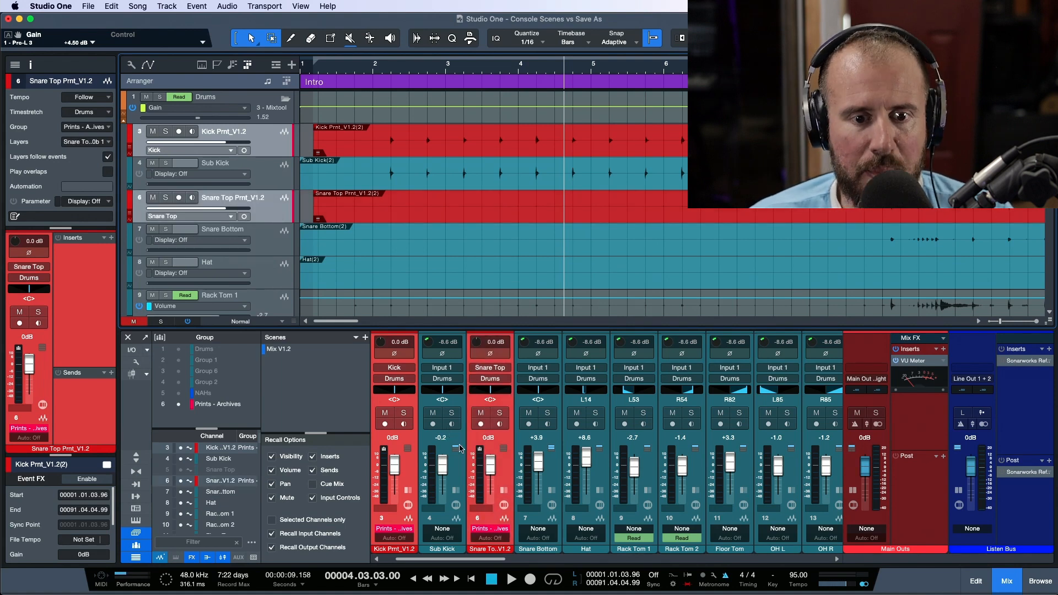
{"action": "left_click_drag", "start_coordinate": [489, 459], "coordinate": [489, 468]}
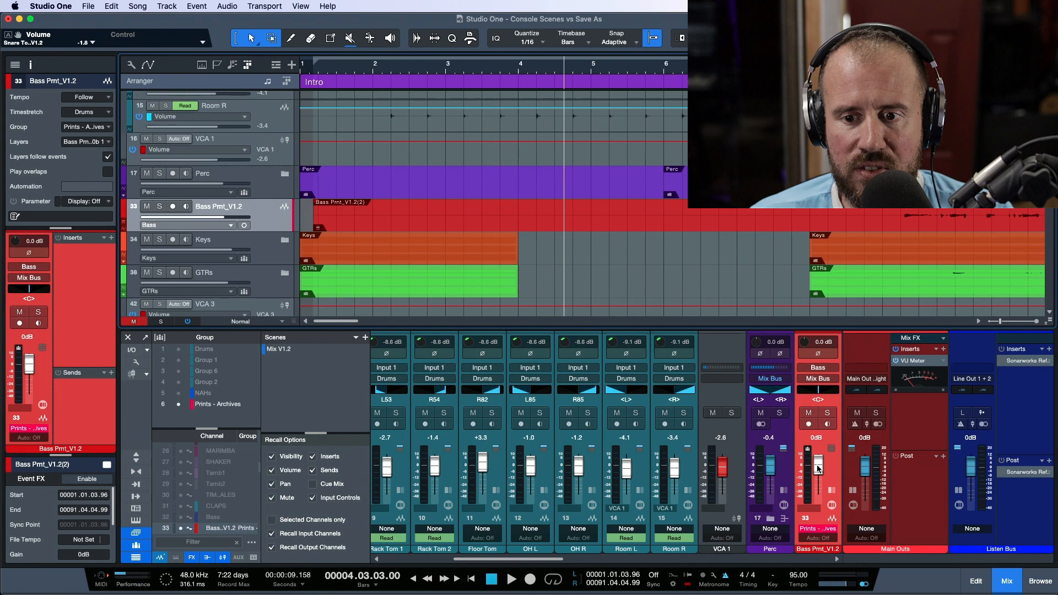
{"action": "left_click_drag", "start_coordinate": [816, 469], "coordinate": [817, 463]}
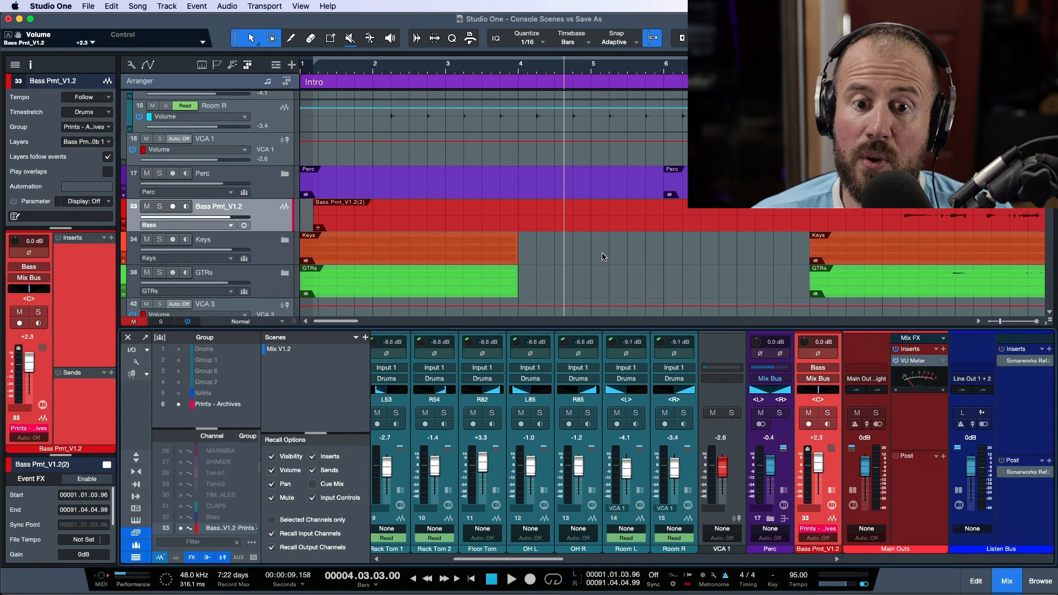
{"action": "scroll", "scroll_direction": "down", "scroll_amount": 3}
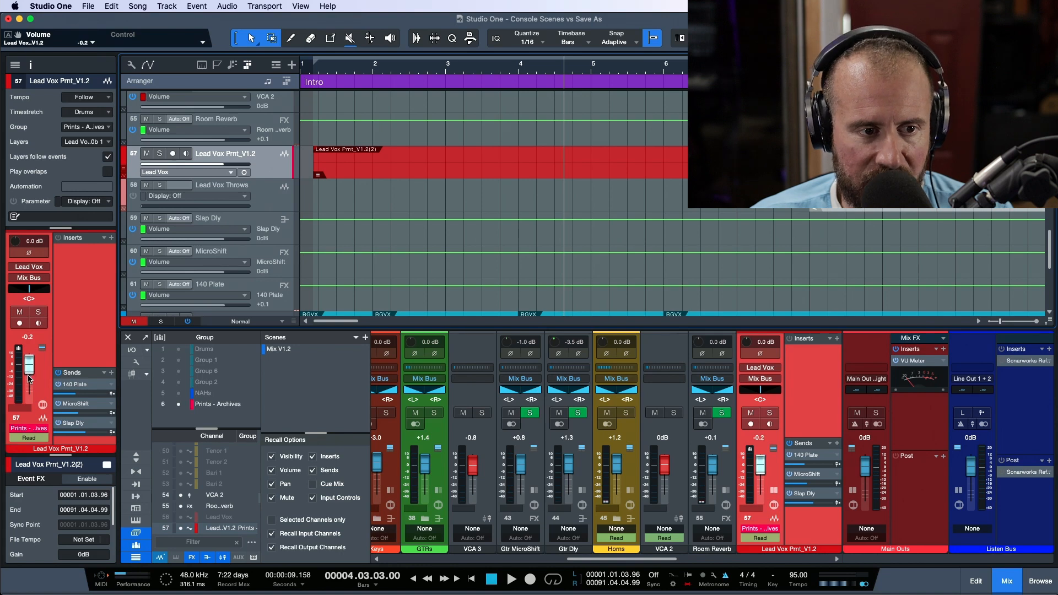
{"action": "left_click_drag", "start_coordinate": [29, 364], "coordinate": [29, 375]}
{"action": "type", "text": "Mix V1."}
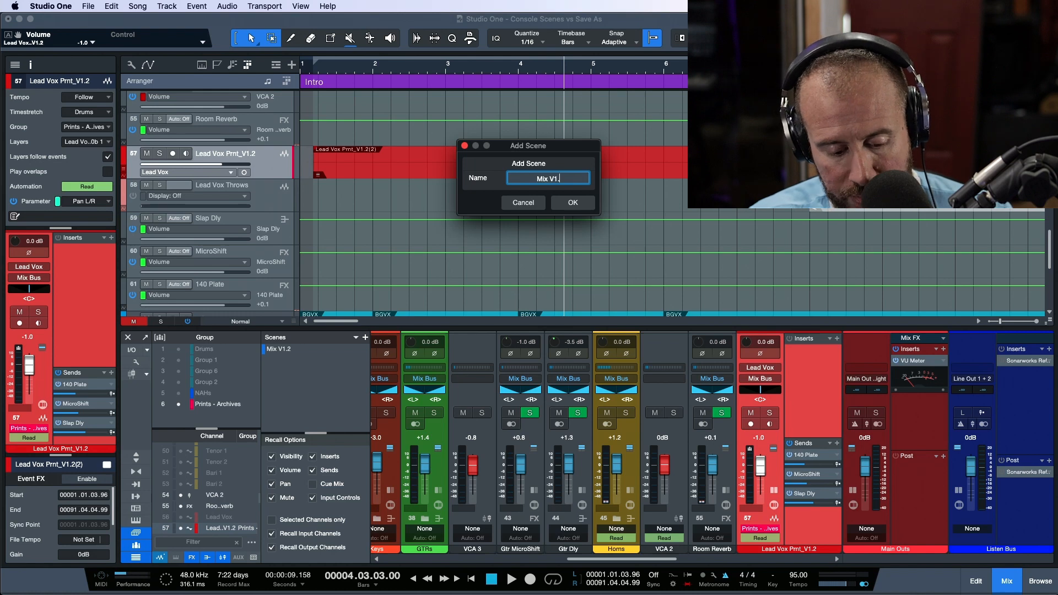
- Confirm the new scene named 'Mix V1.3' in the Add Scene dialog
{"action": "left_click", "coordinate": [571, 202]}
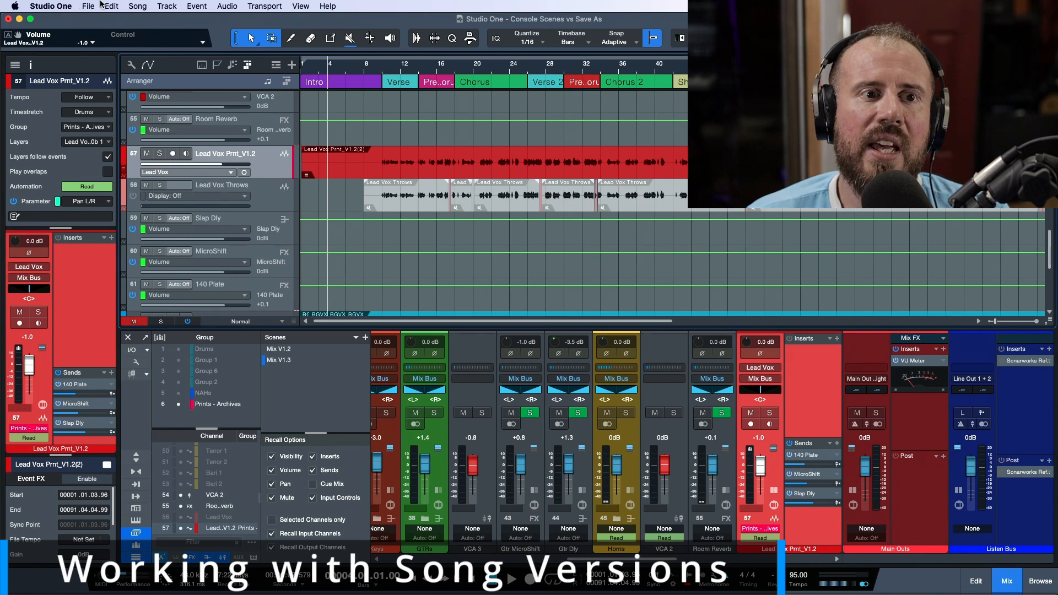
{"action": "left_click", "coordinate": [88, 6]}
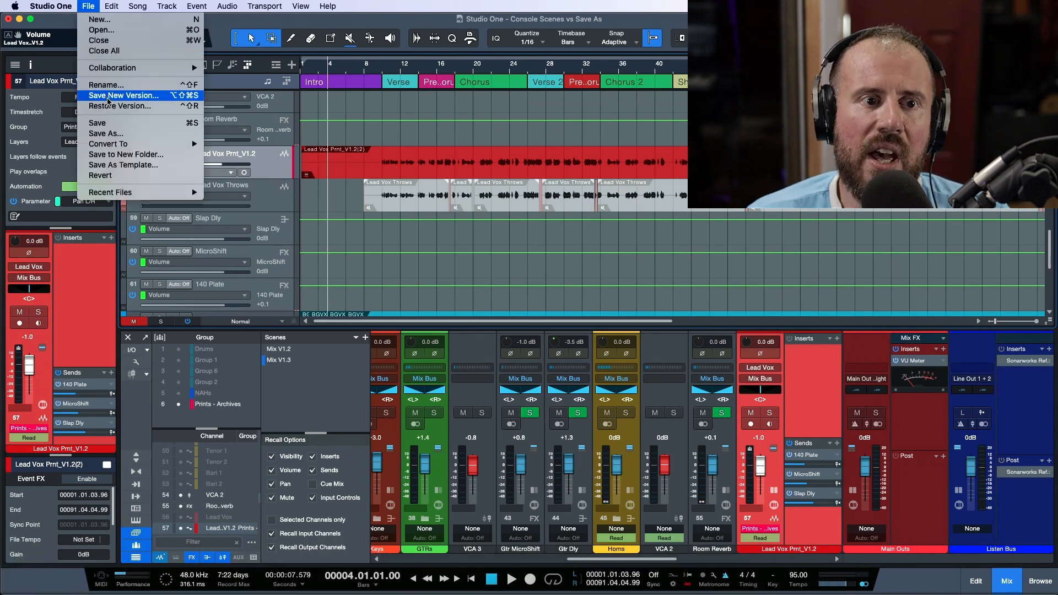
{"action": "left_click", "coordinate": [124, 95]}
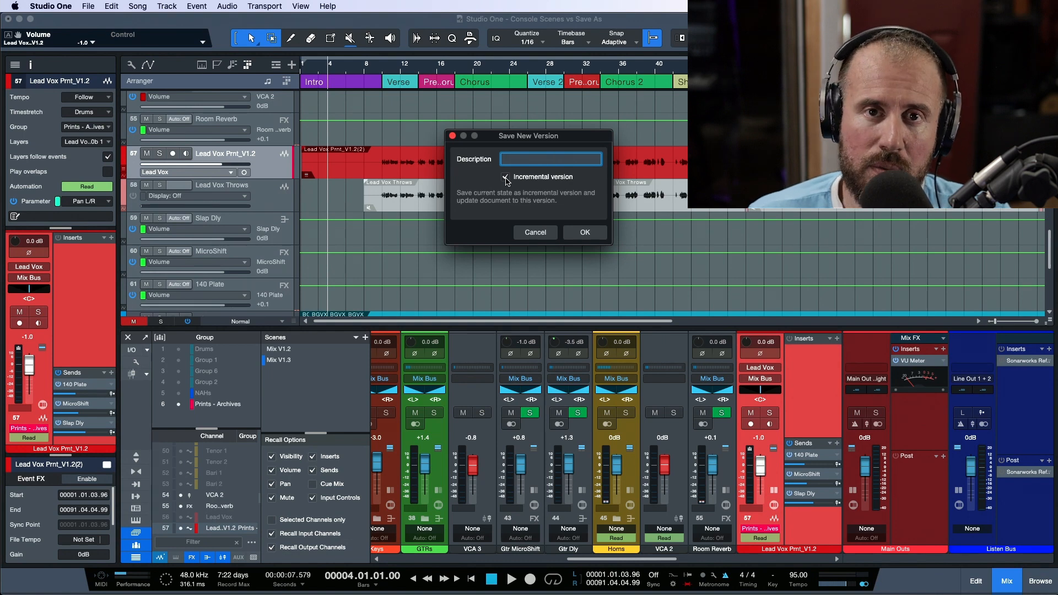
{"action": "left_click", "coordinate": [505, 177]}
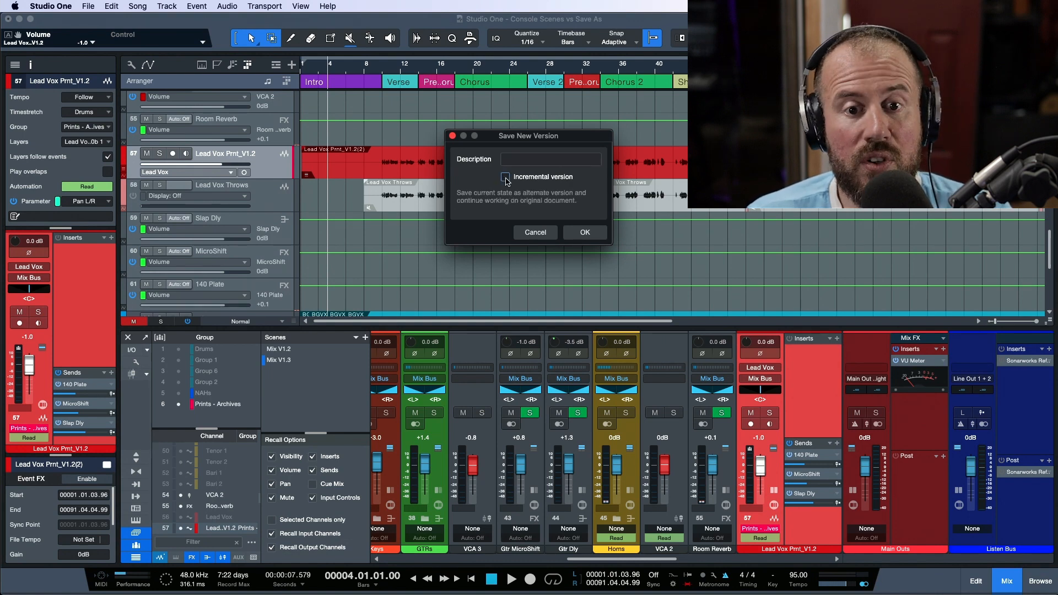
{"action": "left_click", "coordinate": [505, 180]}
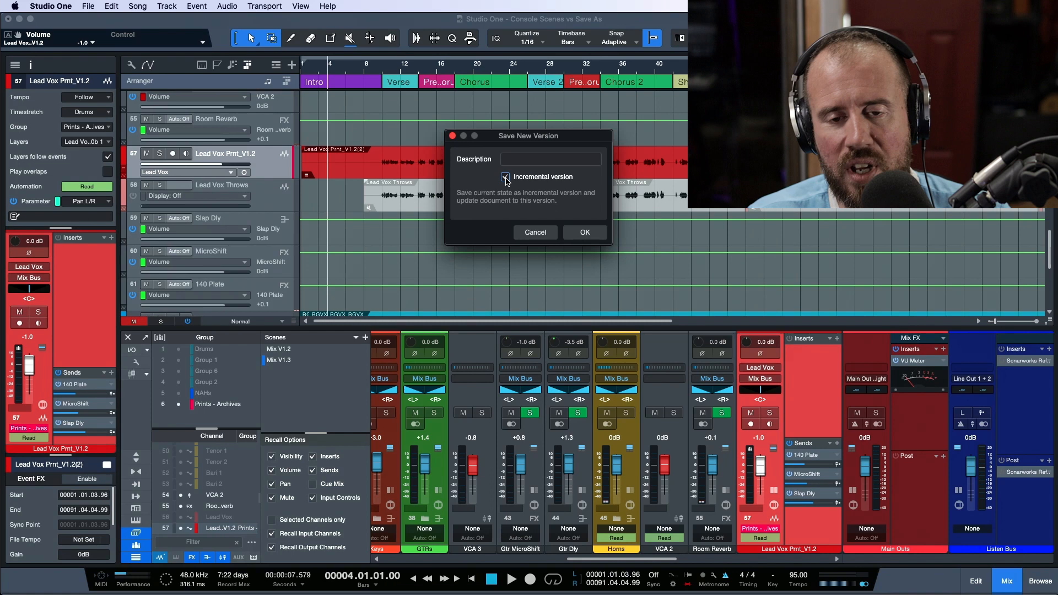
{"action": "left_click", "coordinate": [583, 232]}
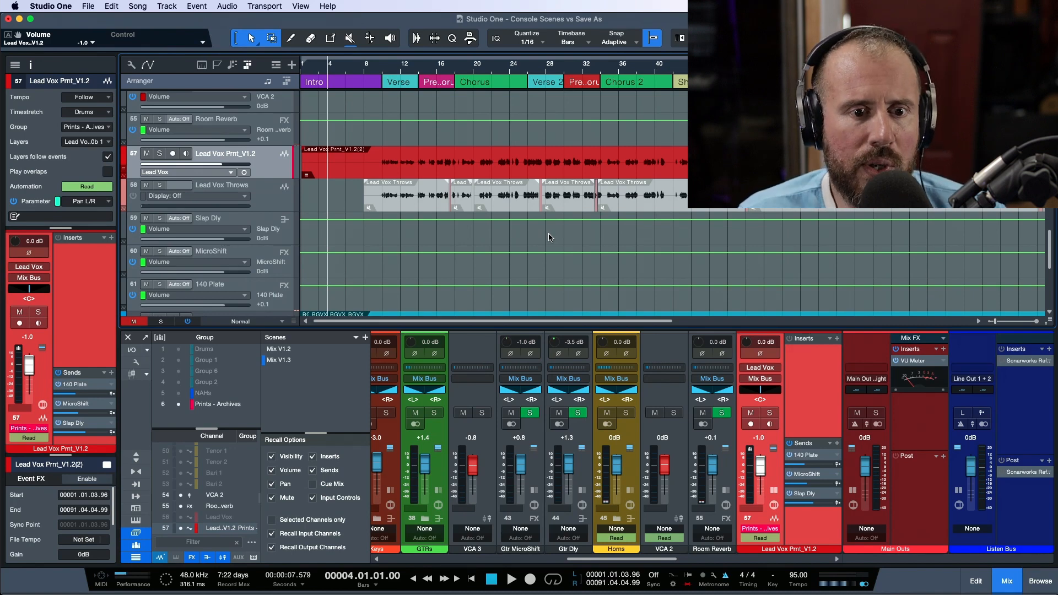
{"action": "mouse_move", "coordinate": [468, 301]}
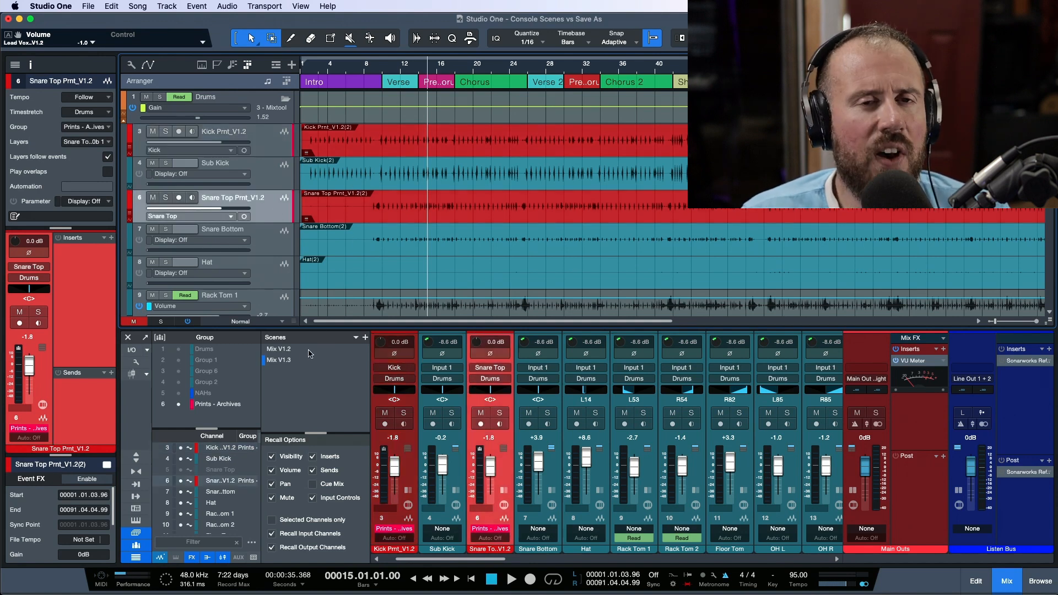
- Recall Mix V1.2 and play it back, then recall Mix V1.3
{"action": "left_click", "coordinate": [278, 348]}
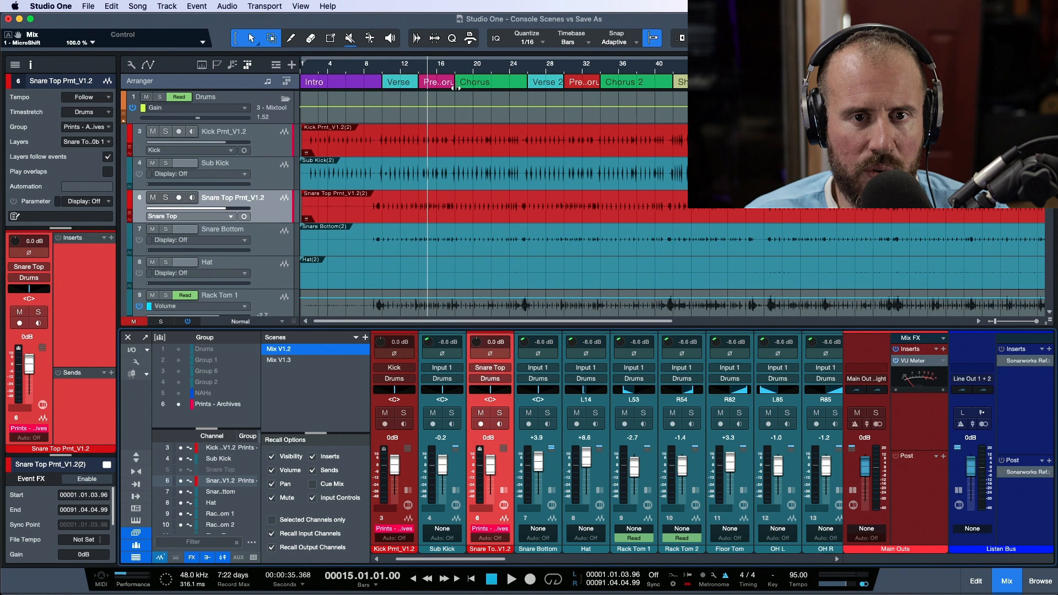
{"action": "left_click", "coordinate": [512, 579]}
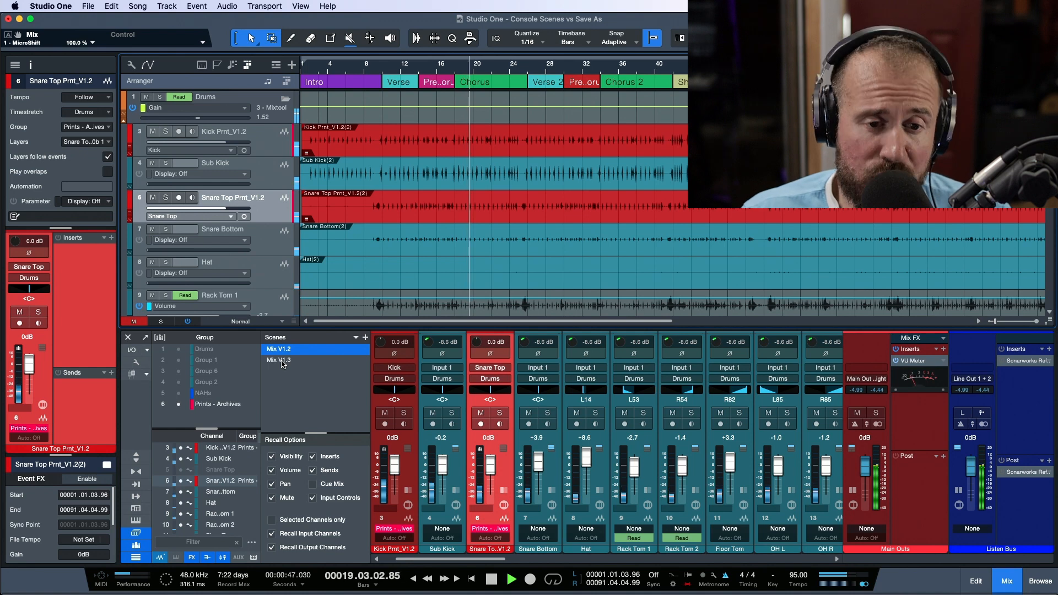
{"action": "left_click", "coordinate": [278, 360]}
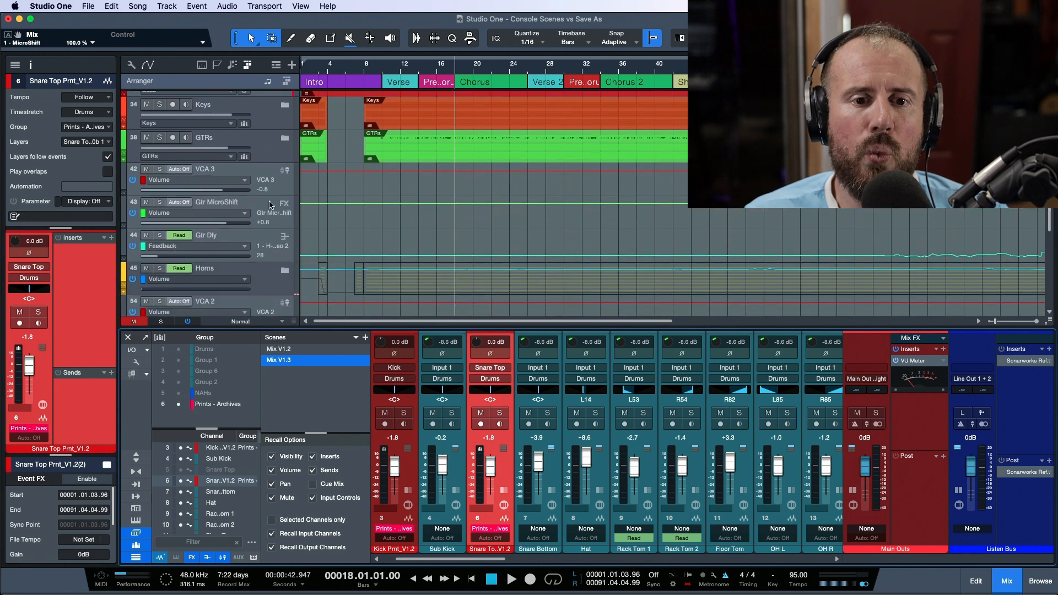
- Record a Touch-mode volume dip on the lead vocal fader, then switch its automation to Read
{"action": "scroll", "scroll_direction": "down", "scroll_amount": 3}
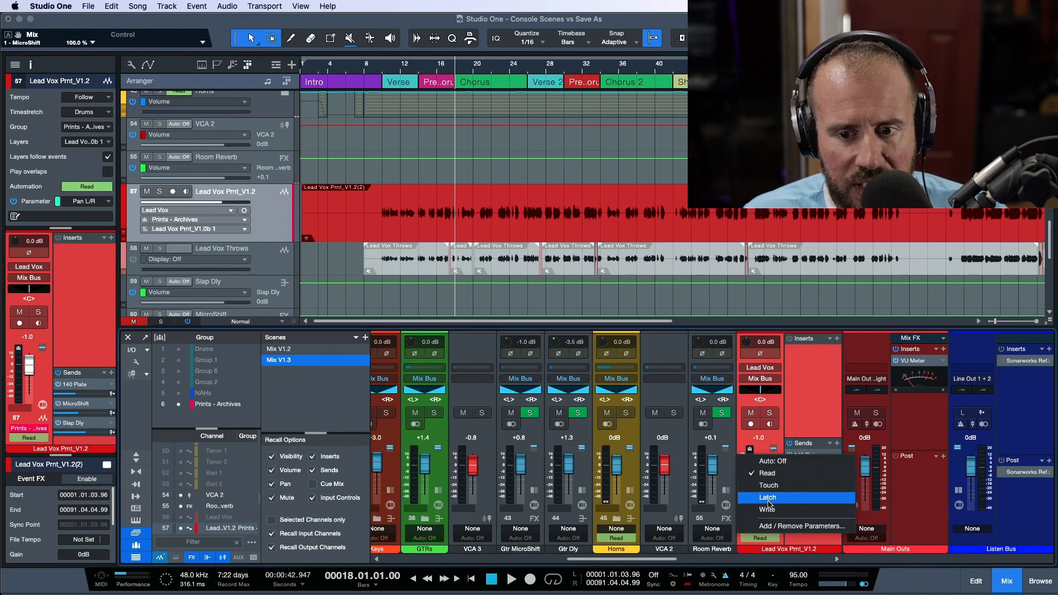
{"action": "left_click", "coordinate": [767, 497]}
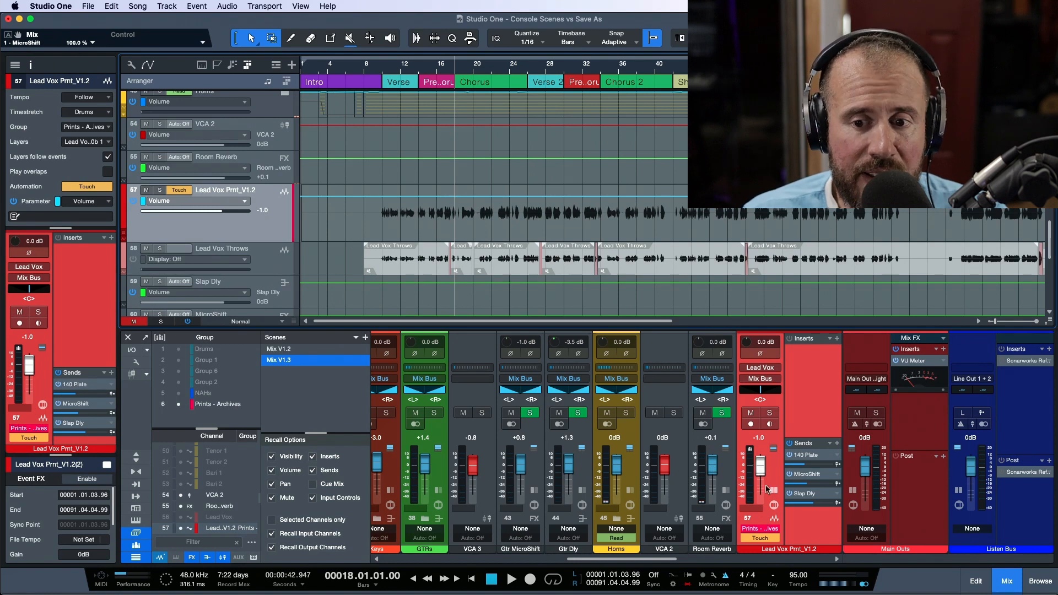
{"action": "left_click_drag", "start_coordinate": [759, 465], "coordinate": [759, 483]}
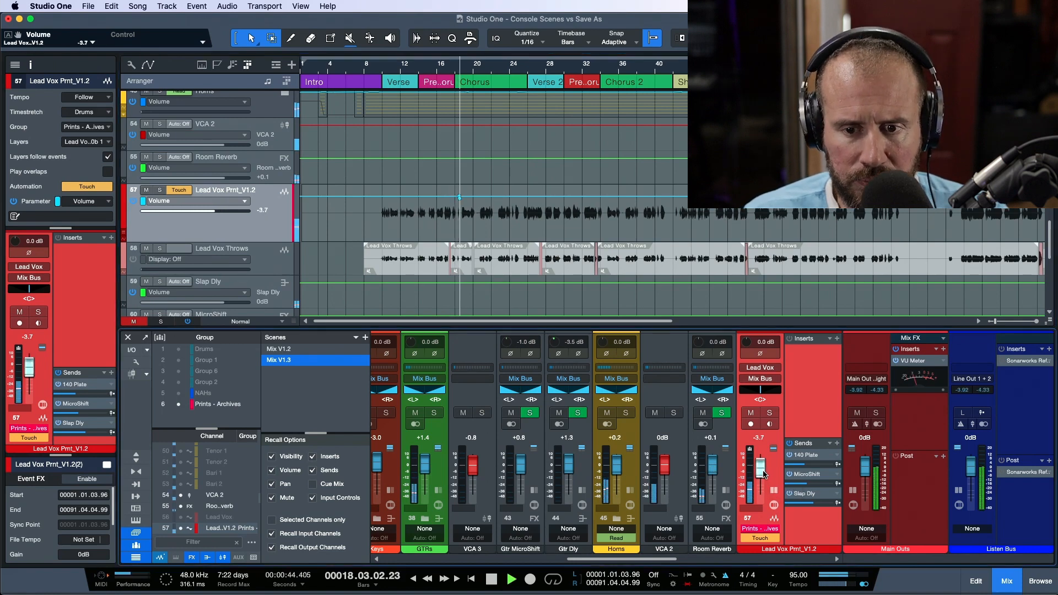
{"action": "left_click_drag", "start_coordinate": [759, 466], "coordinate": [759, 486]}
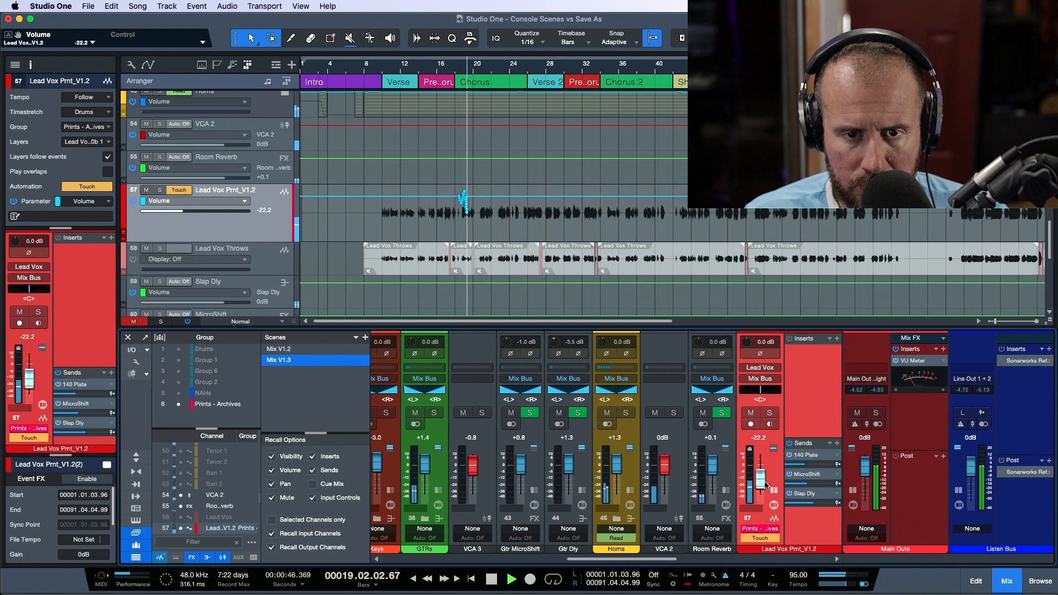
{"action": "left_click_drag", "start_coordinate": [759, 483], "coordinate": [759, 466]}
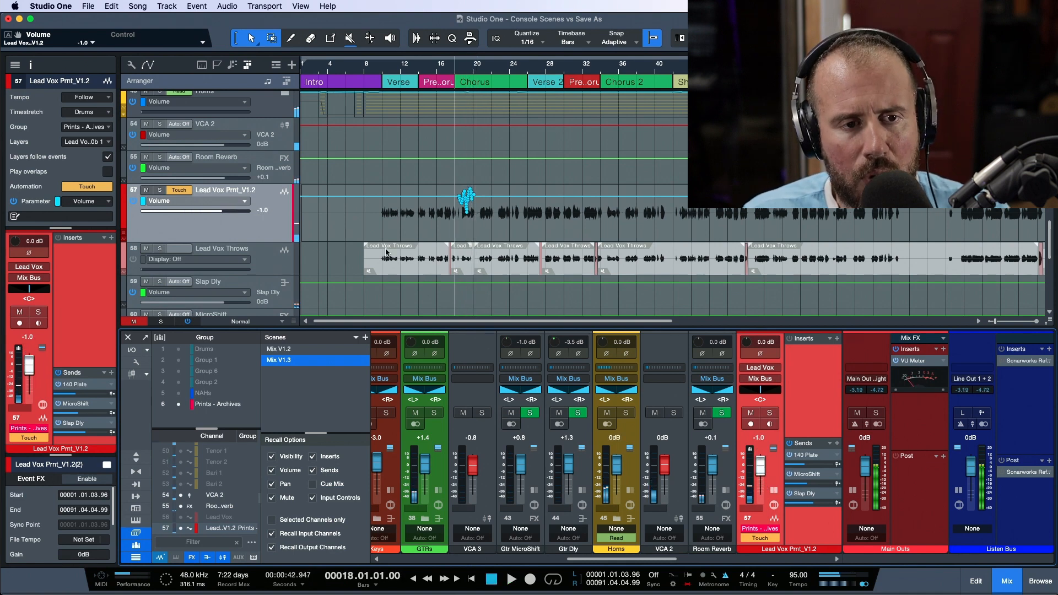
{"action": "left_click", "coordinate": [209, 201]}
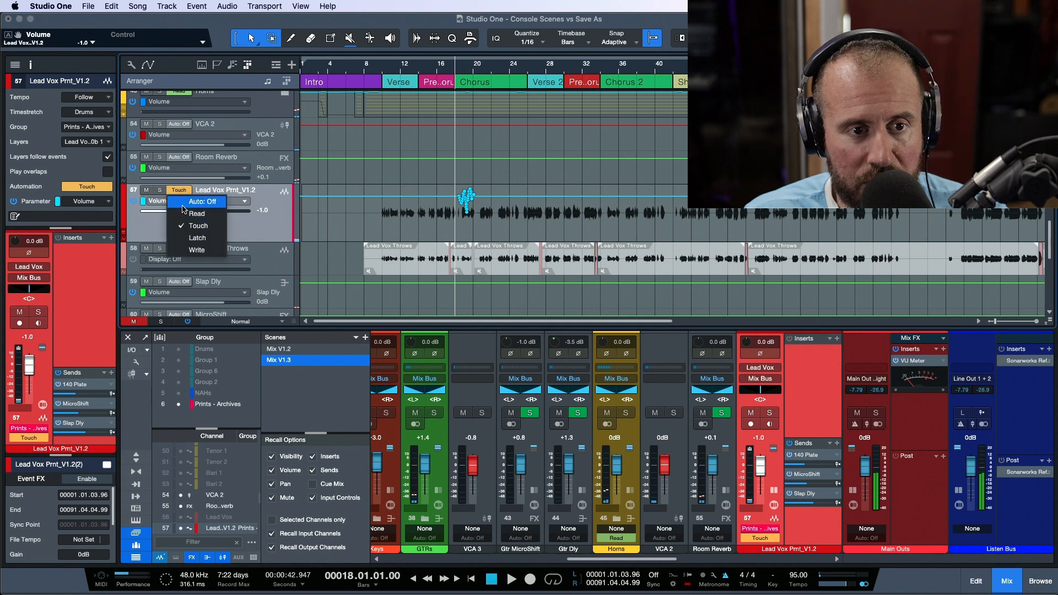
{"action": "left_click", "coordinate": [363, 337]}
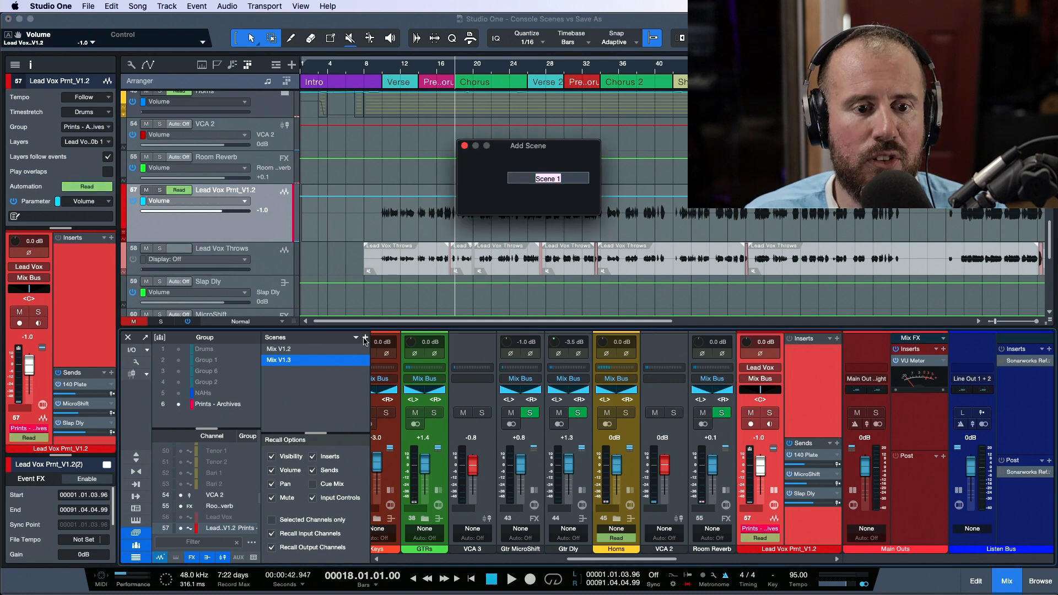
- Enter the scene name 'Mix V1.4' in the Add Scene dialog
{"action": "type", "text": "Mix"}
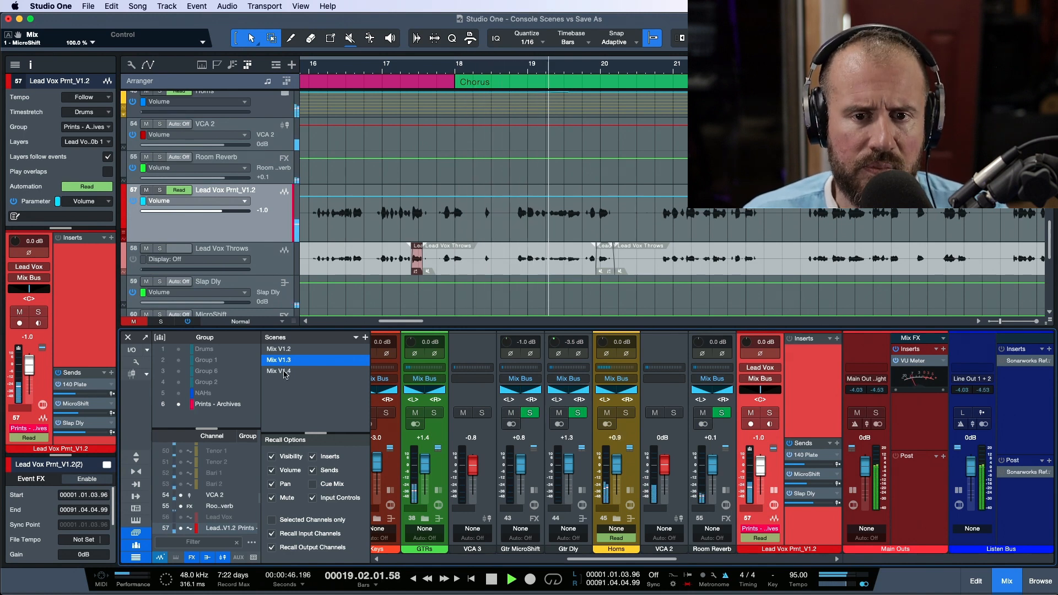
- Recall the Mix V1.4 scene to restore the lead vocal's chorus volume automation
{"action": "left_click", "coordinate": [277, 370]}
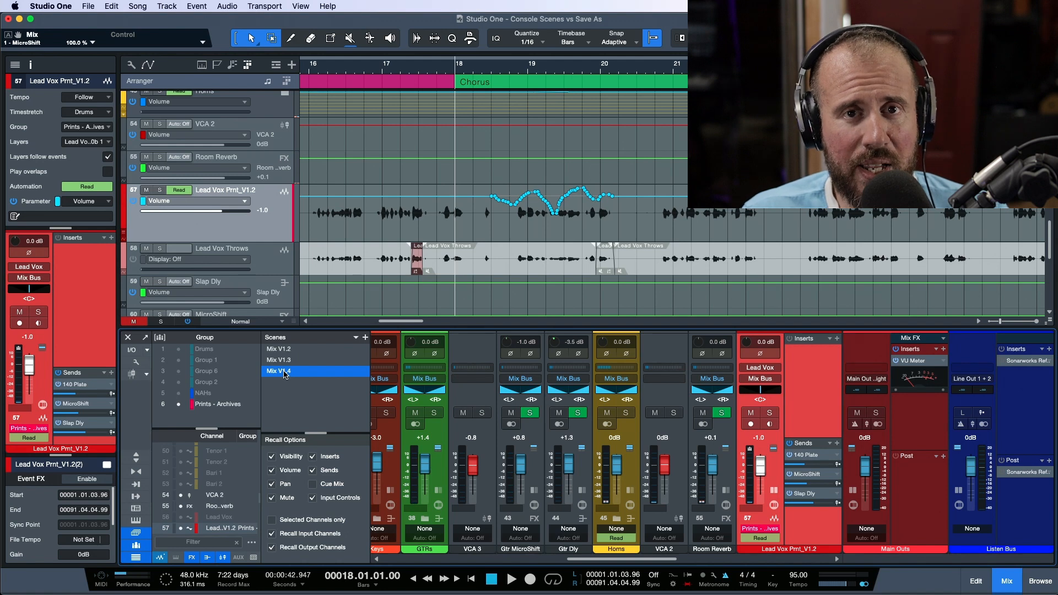
{"action": "mouse_move", "coordinate": [652, 66]}
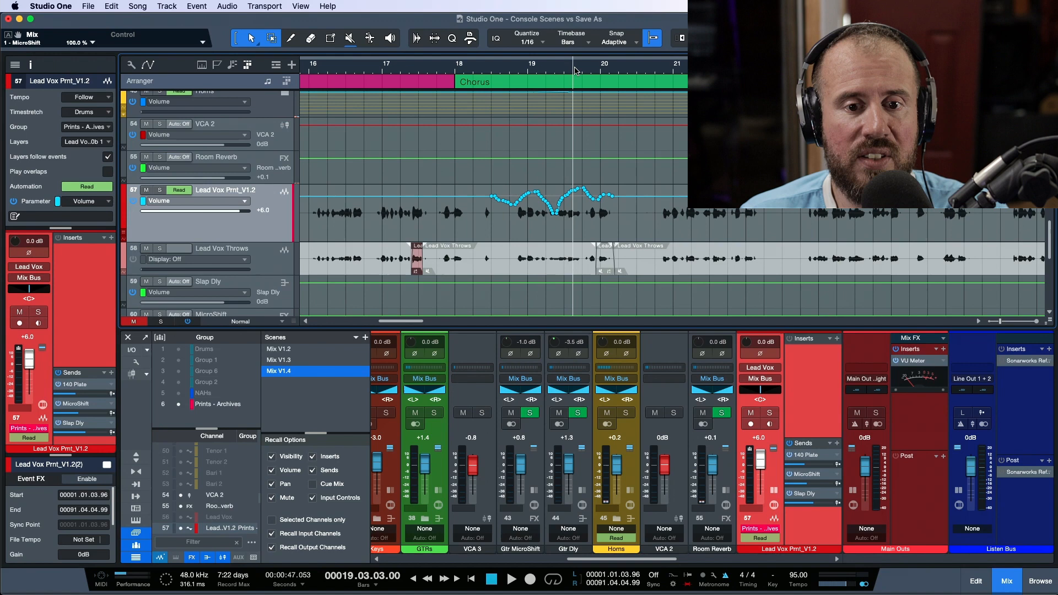
{"action": "mouse_move", "coordinate": [237, 179]}
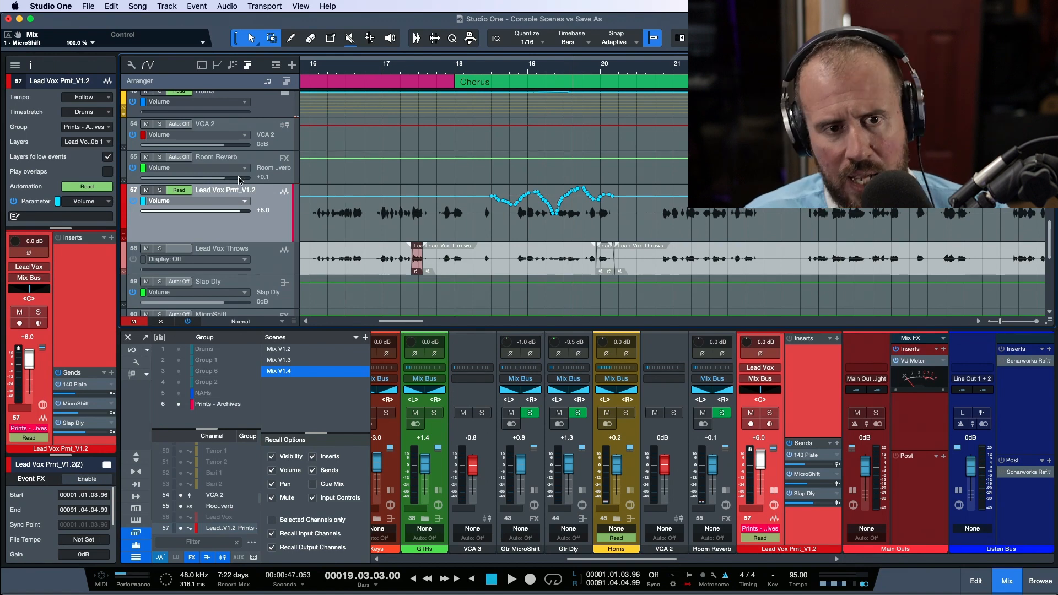